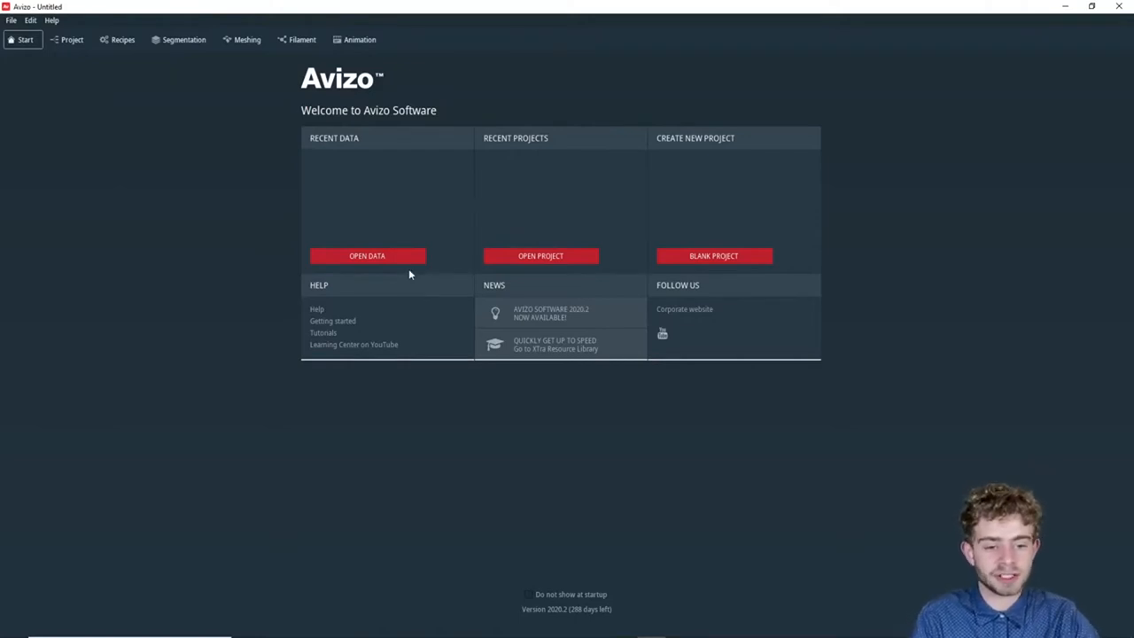
Load all teddybear CT images from data/teddybear so an Ortho Slice appears in the 3D view.
left_click(367, 255)
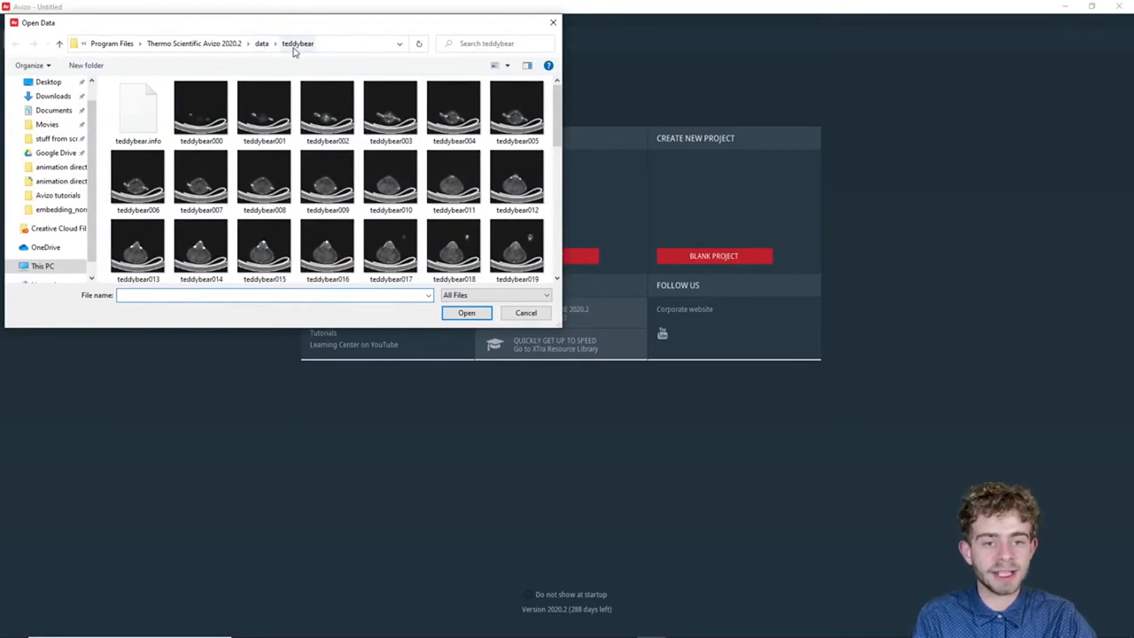
left_click(200, 106)
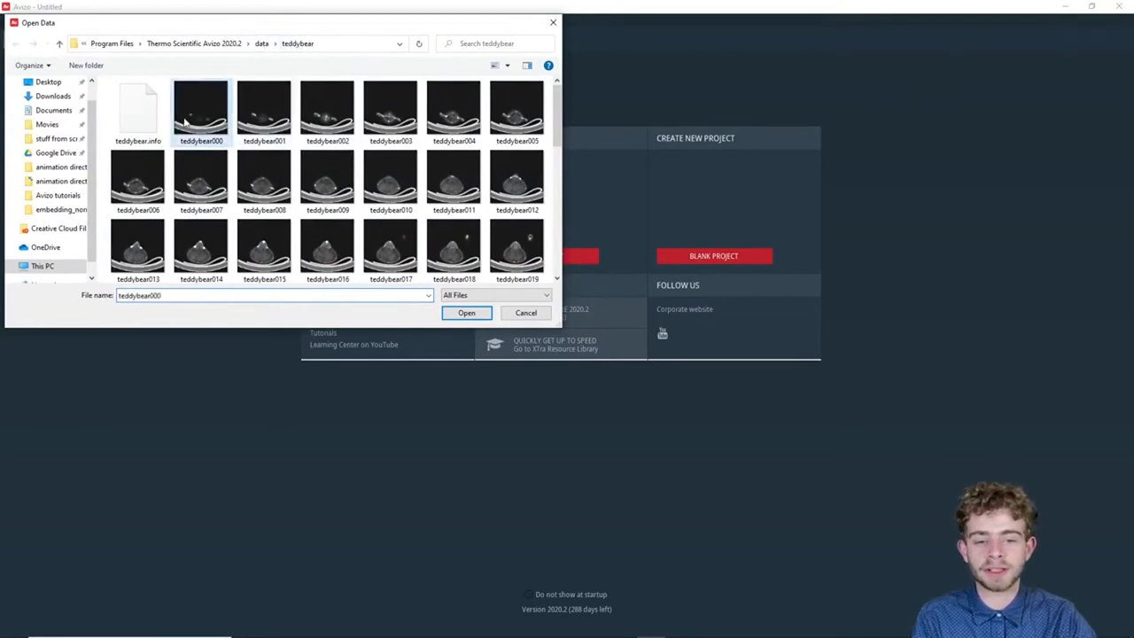
scroll("down", 3)
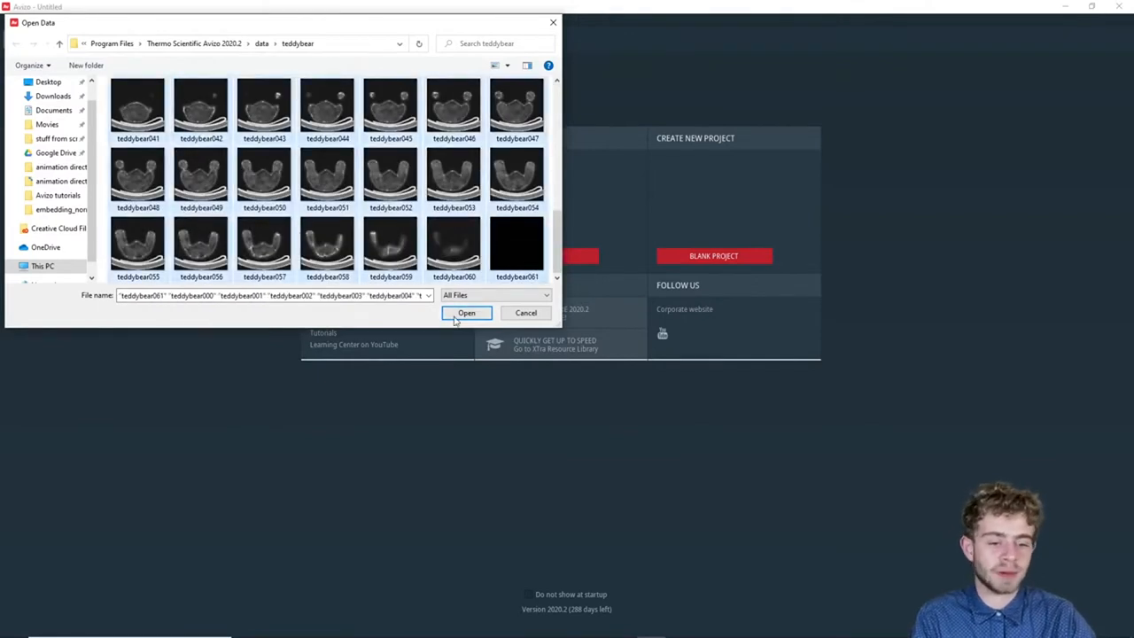
left_click(466, 312)
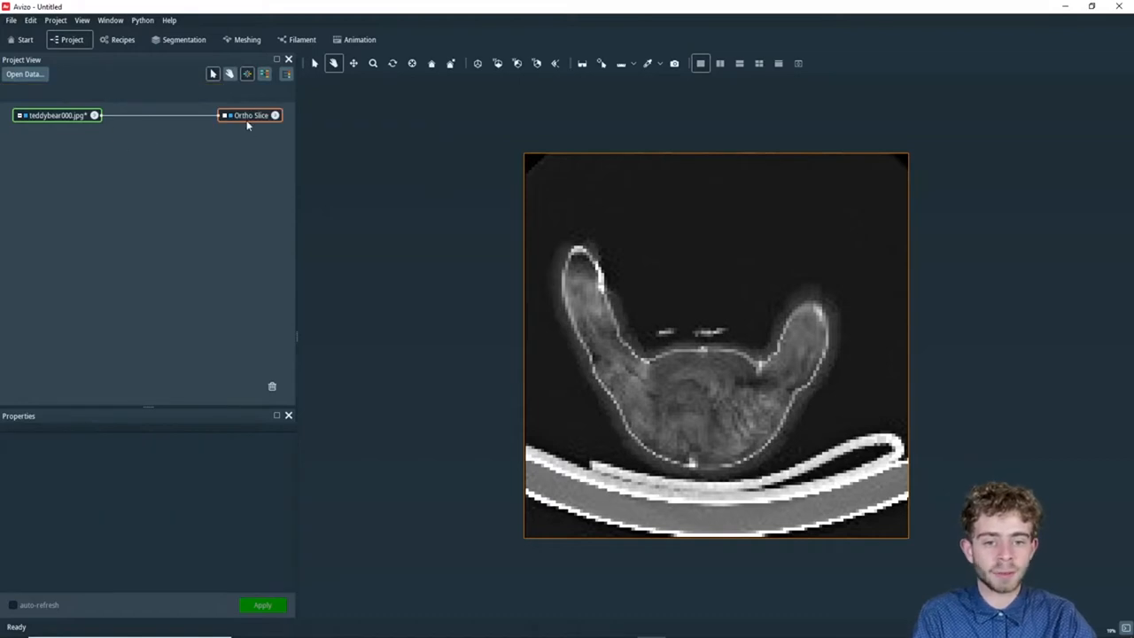
Attach a second Ortho Slice with xz orientation and orbit to see both slices crossing.
left_click(57, 115)
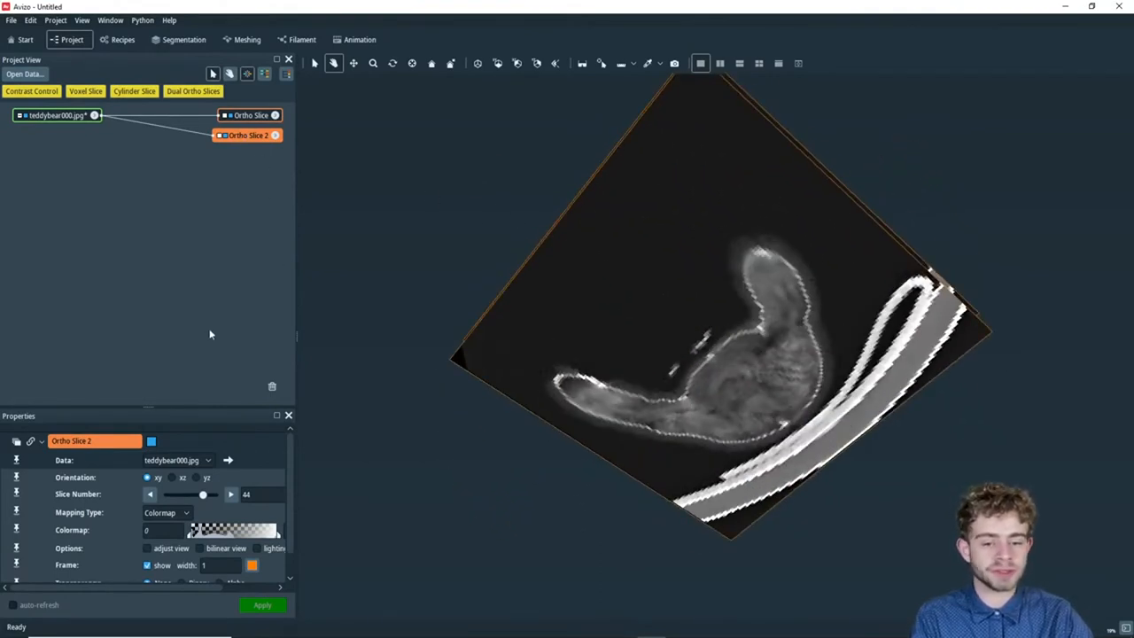
left_click(171, 479)
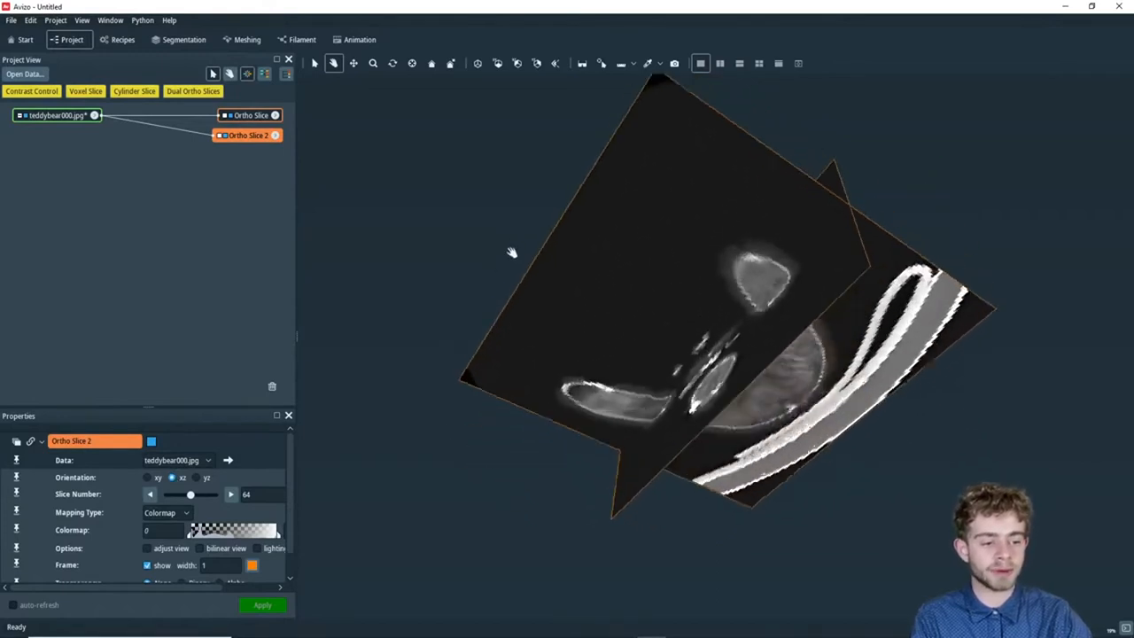
left_click_drag(510, 252, 759, 309)
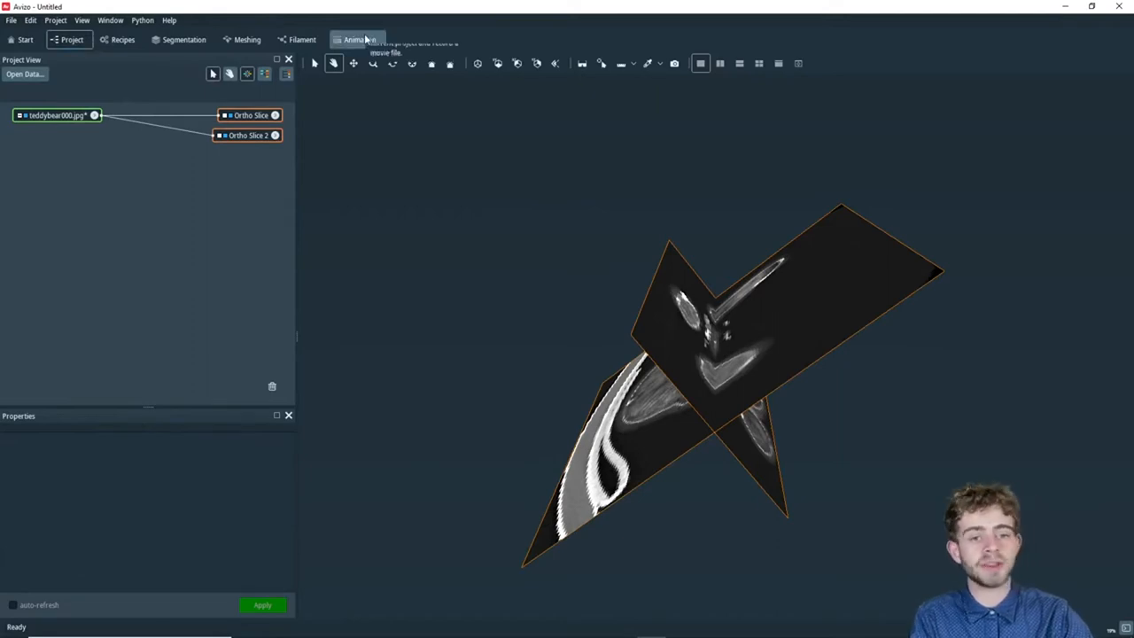
Rename Current Animation to 'TeddyBear ORtho' and bring up the first Ortho Slice's properties.
left_click(358, 39)
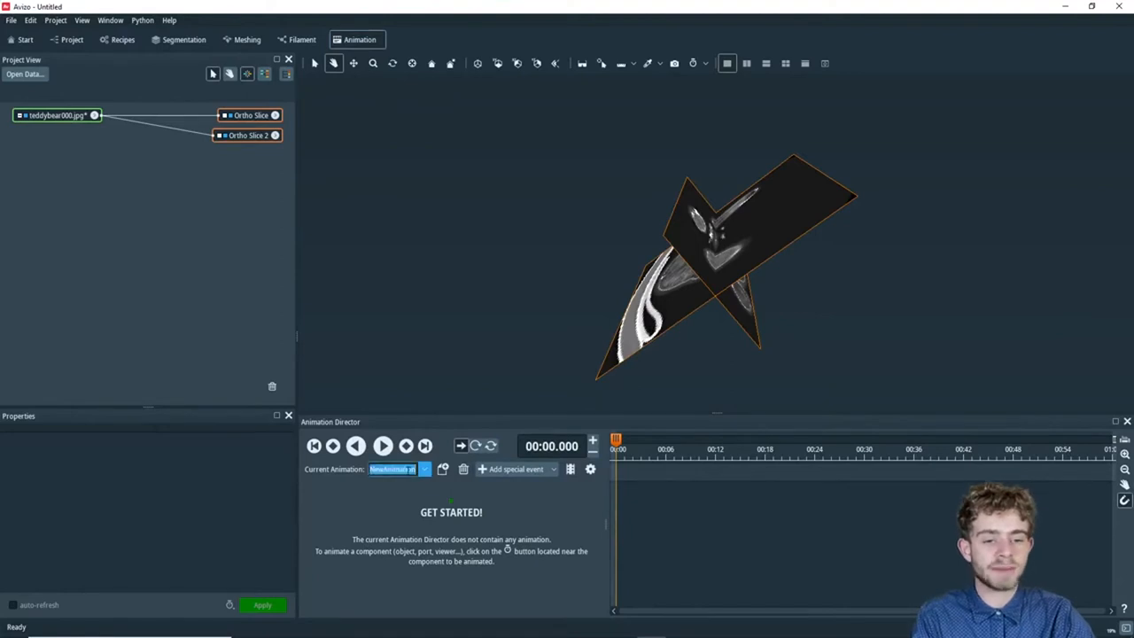
mouse_move(404, 482)
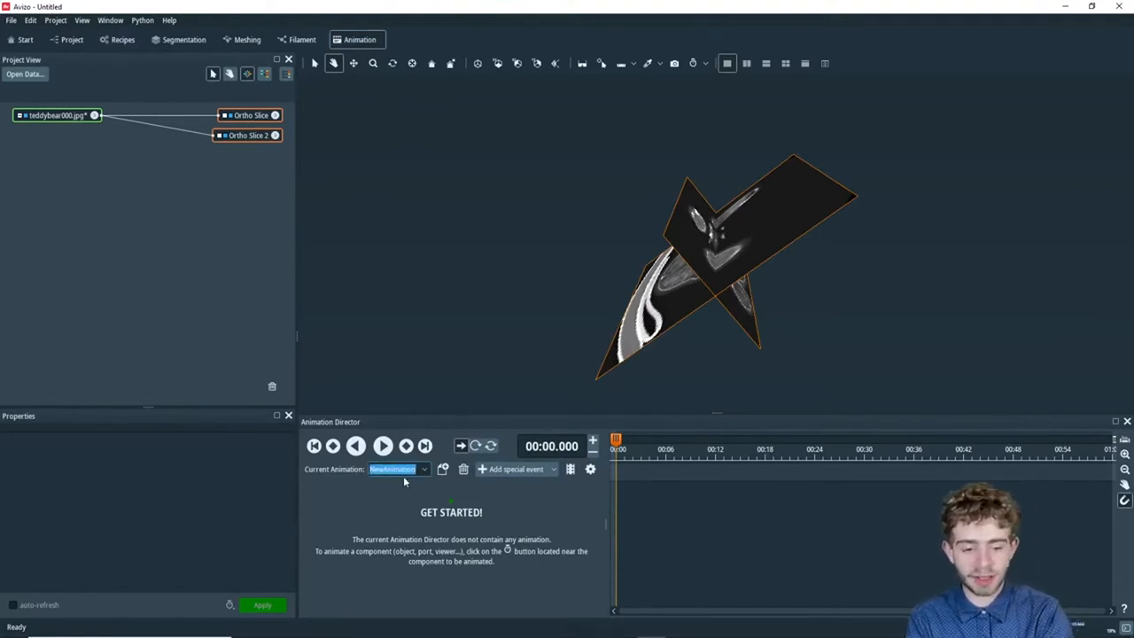
type("Ted")
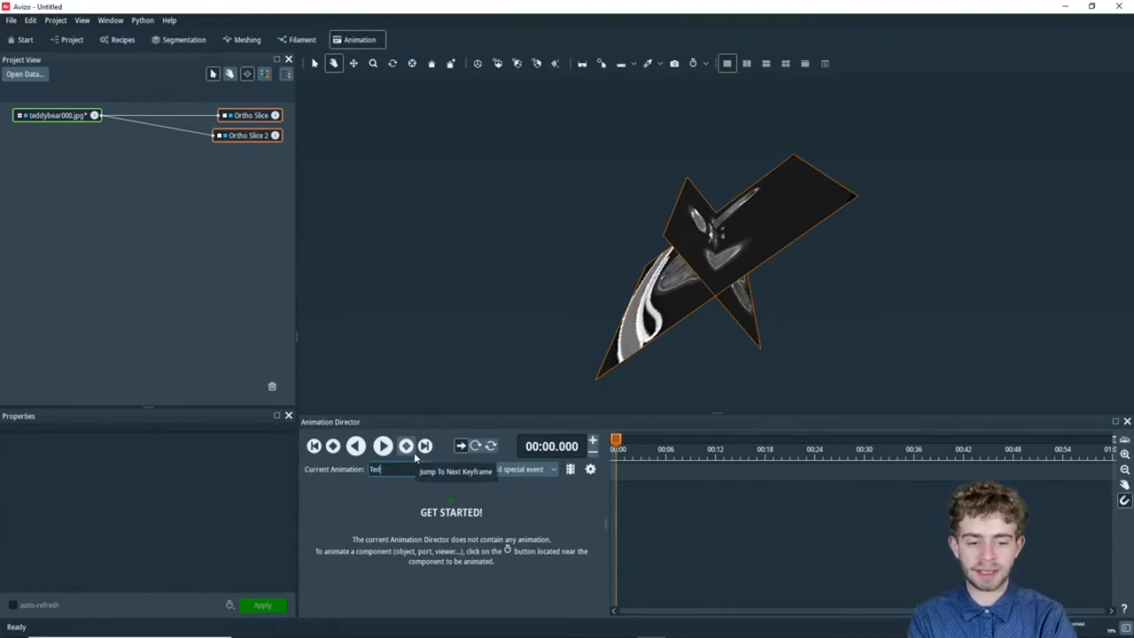
type("TeddyBear ORtho")
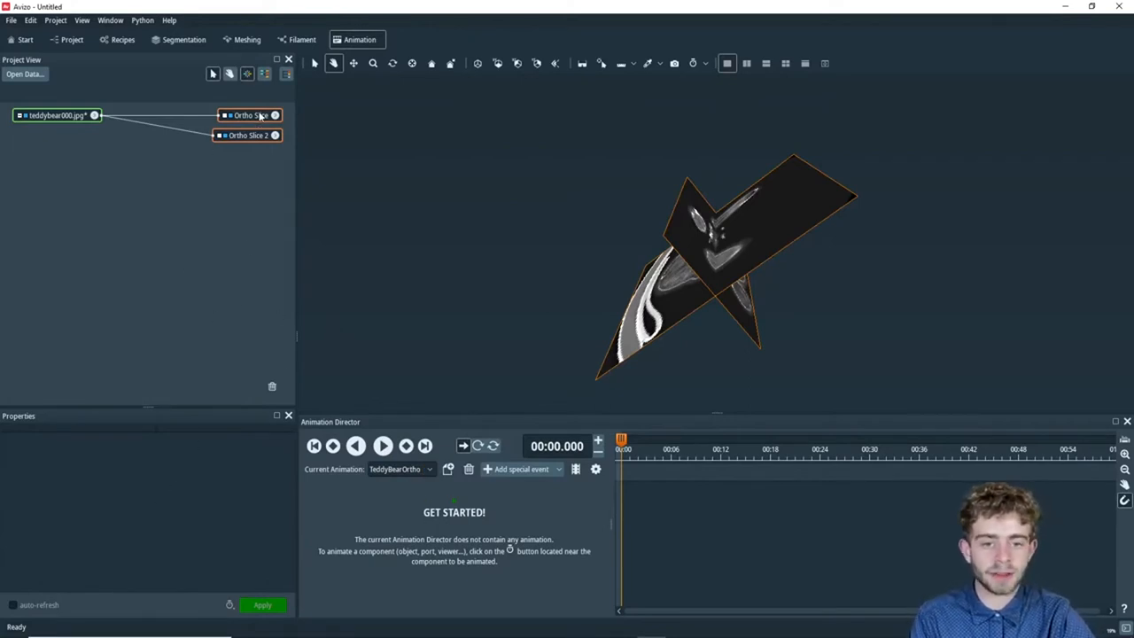
left_click(251, 114)
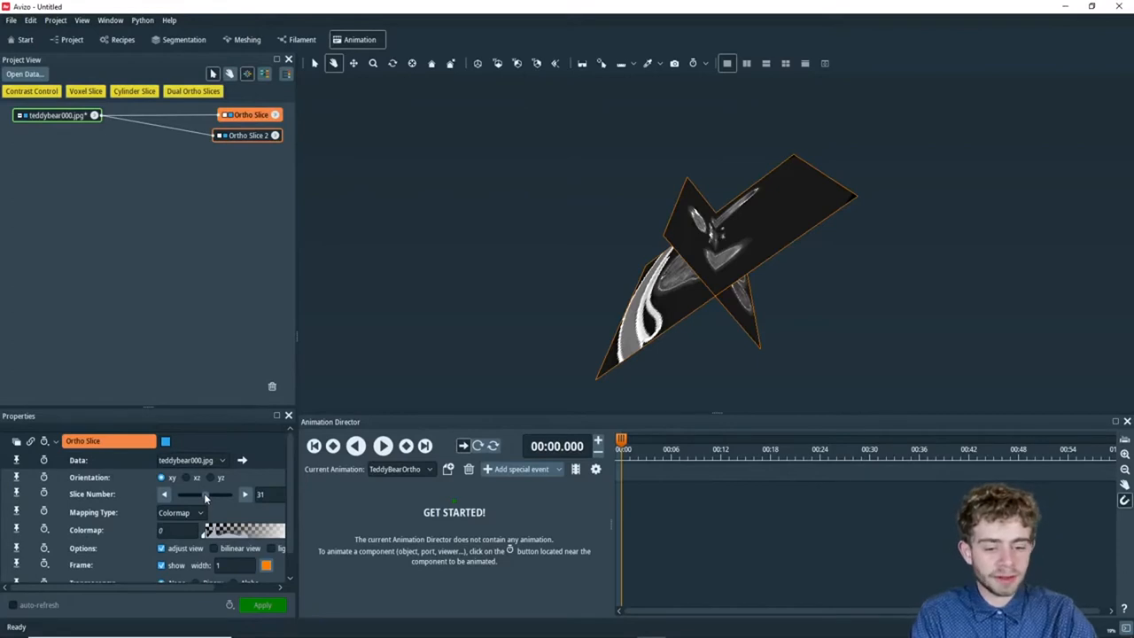
Set Ortho Slice's Slice Number to 0 as an animated track, then select Ortho Slice 2.
left_click_drag(204, 493, 187, 493)
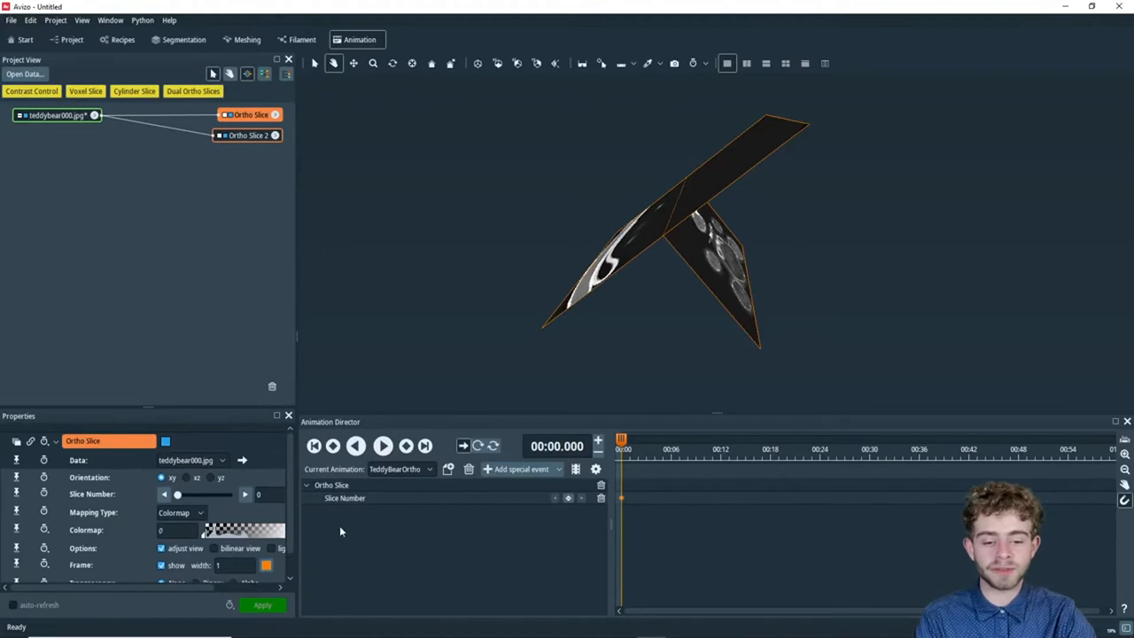
mouse_move(362, 521)
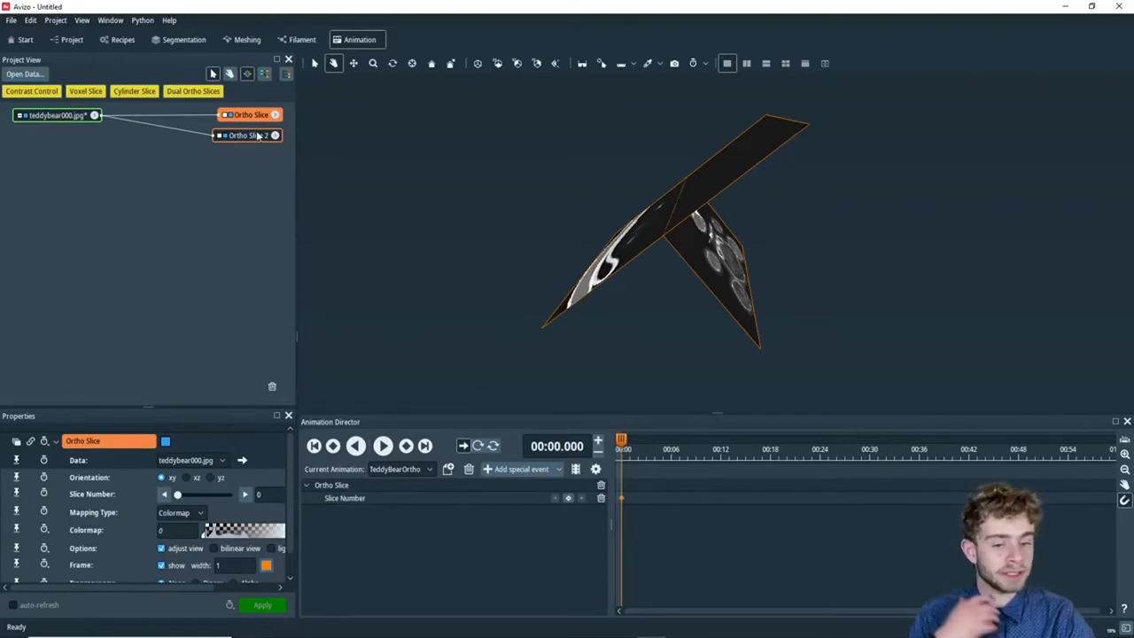
left_click(247, 134)
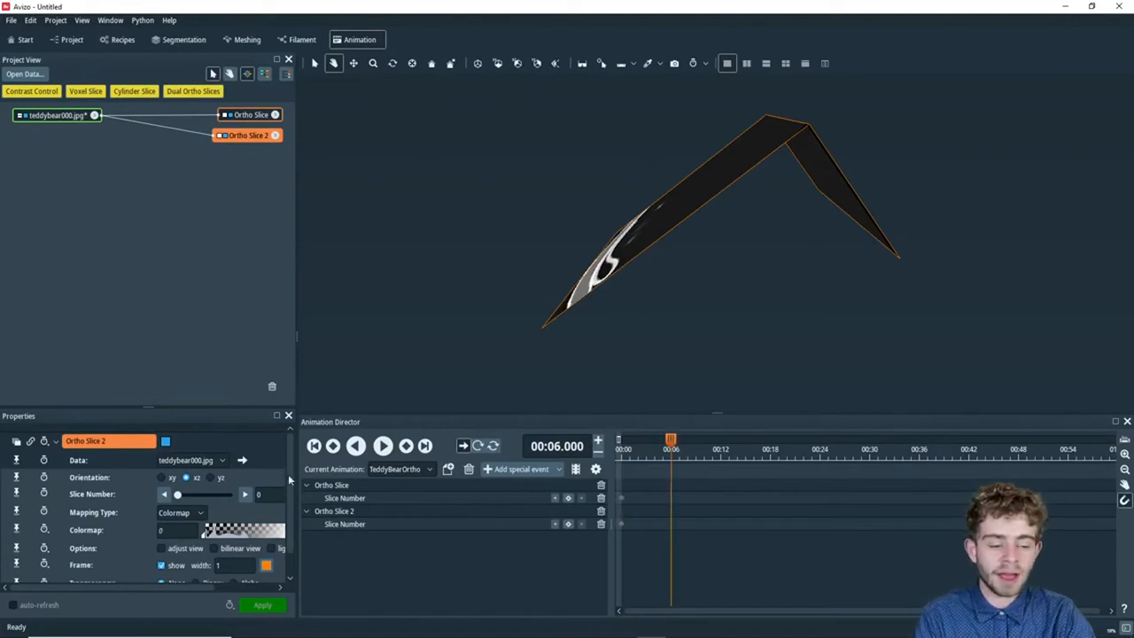
mouse_move(546, 507)
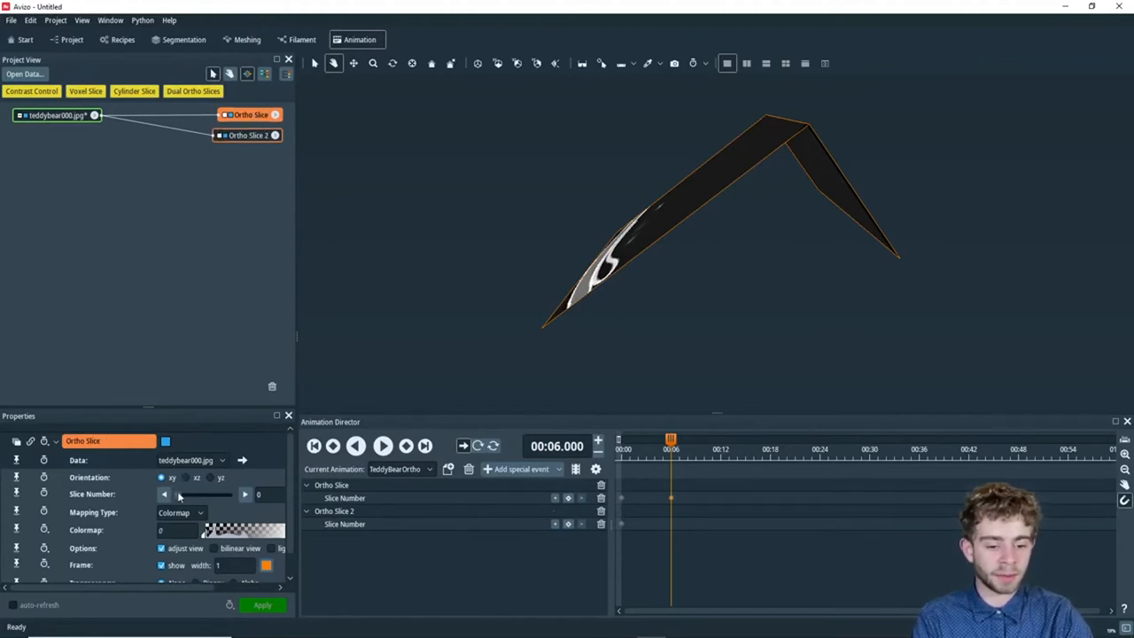
Add 6-second Slice Number keyframes for Ortho Slice and Ortho Slice 2 by dragging their sliders.
left_click_drag(177, 494, 232, 494)
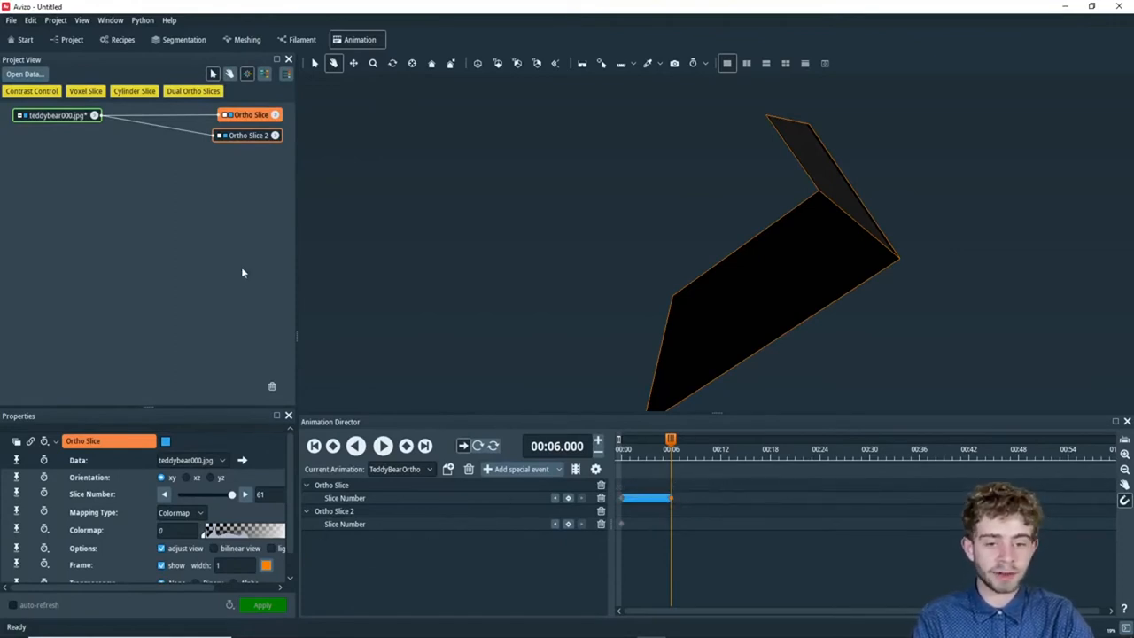
left_click(249, 135)
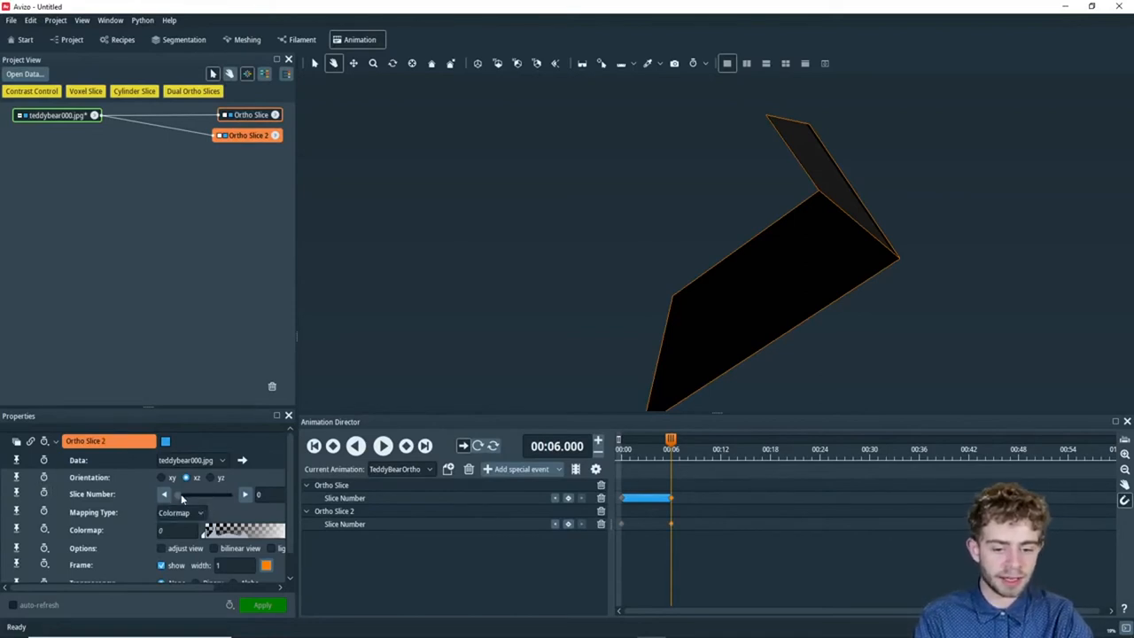
left_click_drag(177, 494, 234, 494)
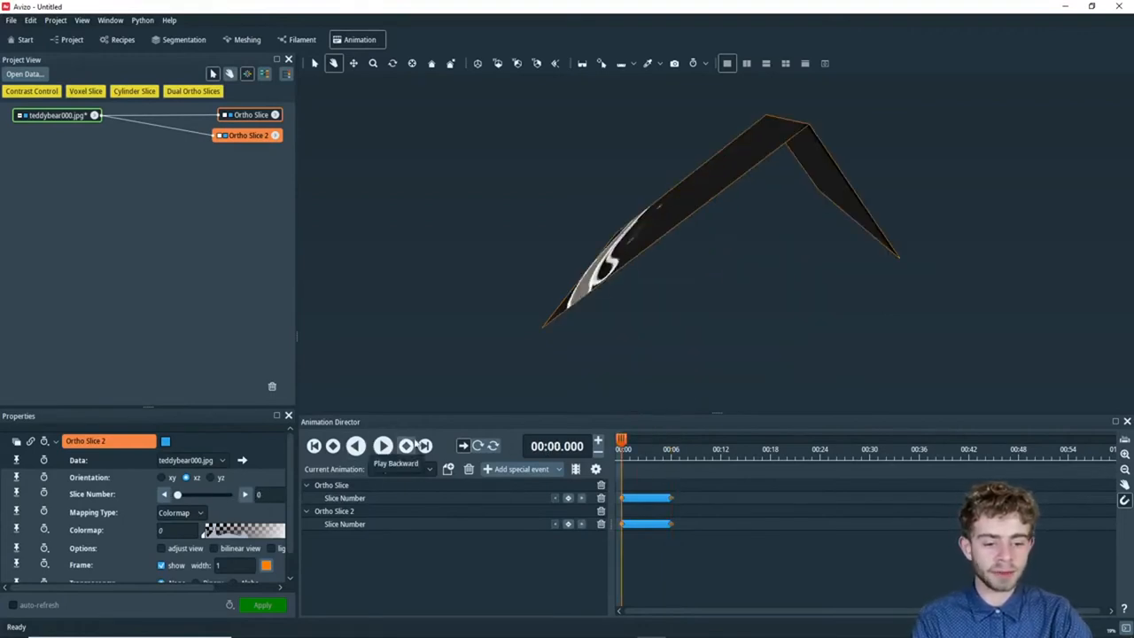
mouse_move(383, 447)
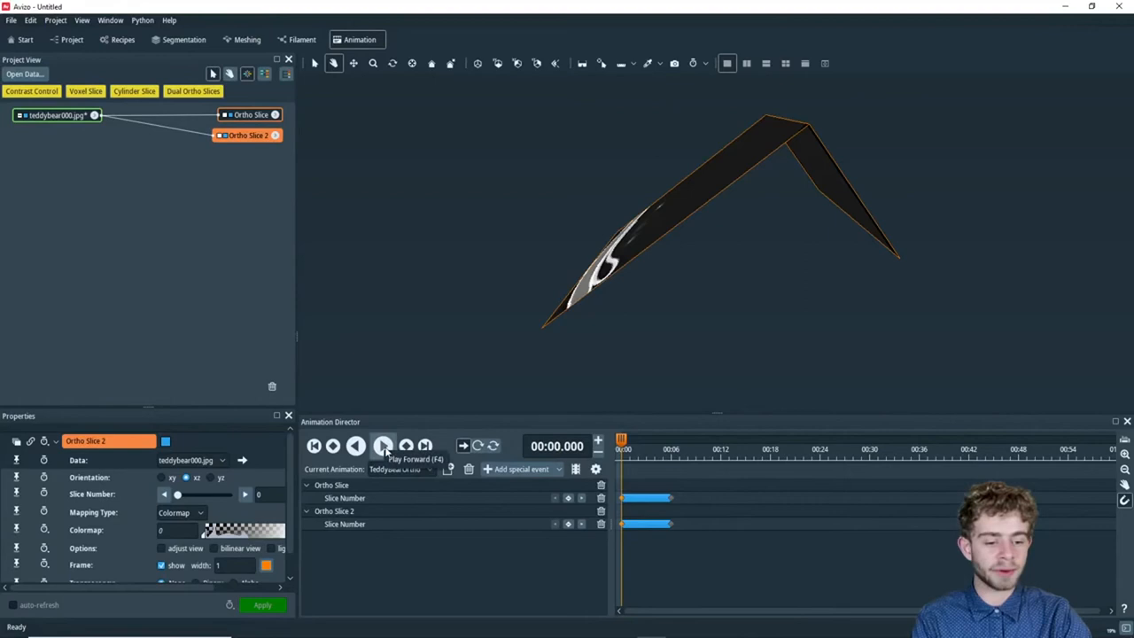
left_click(383, 446)
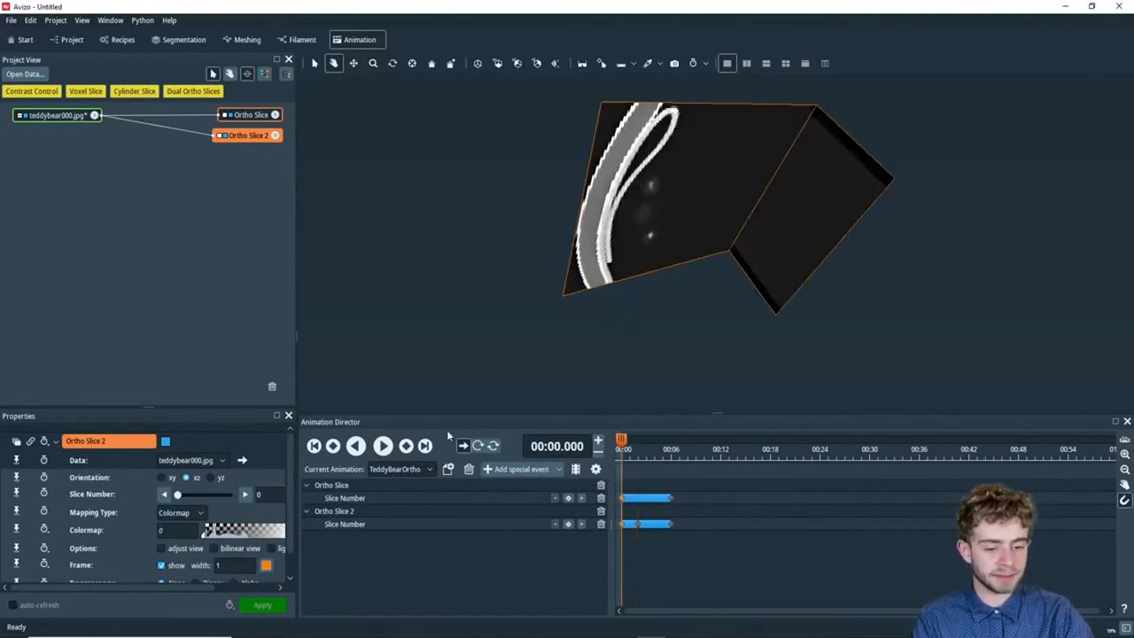
left_click(383, 447)
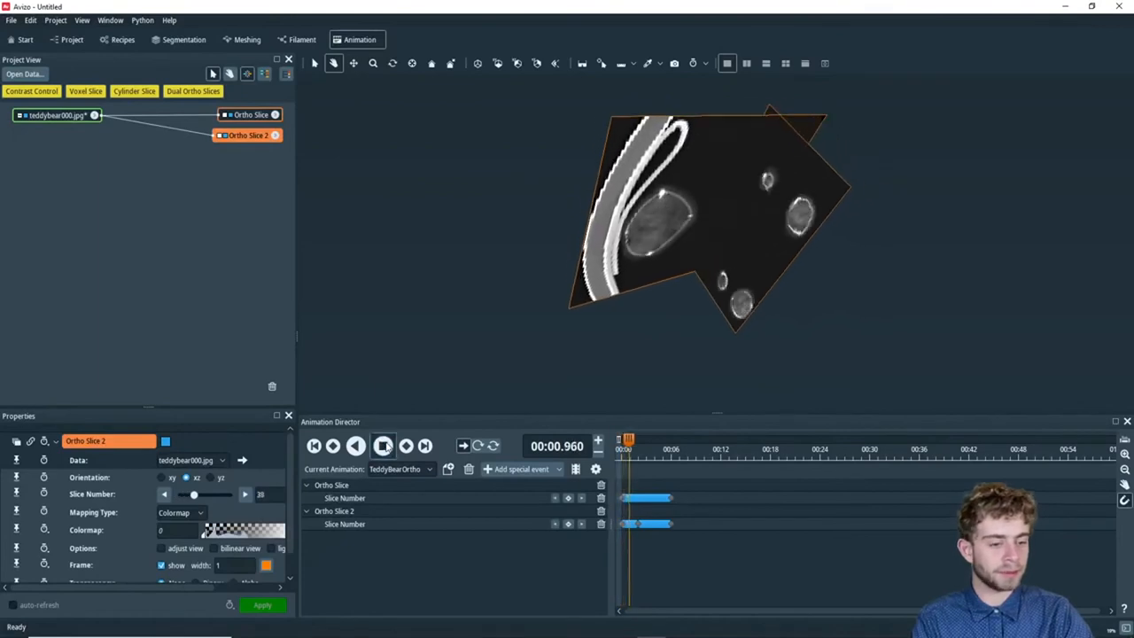
left_click(383, 447)
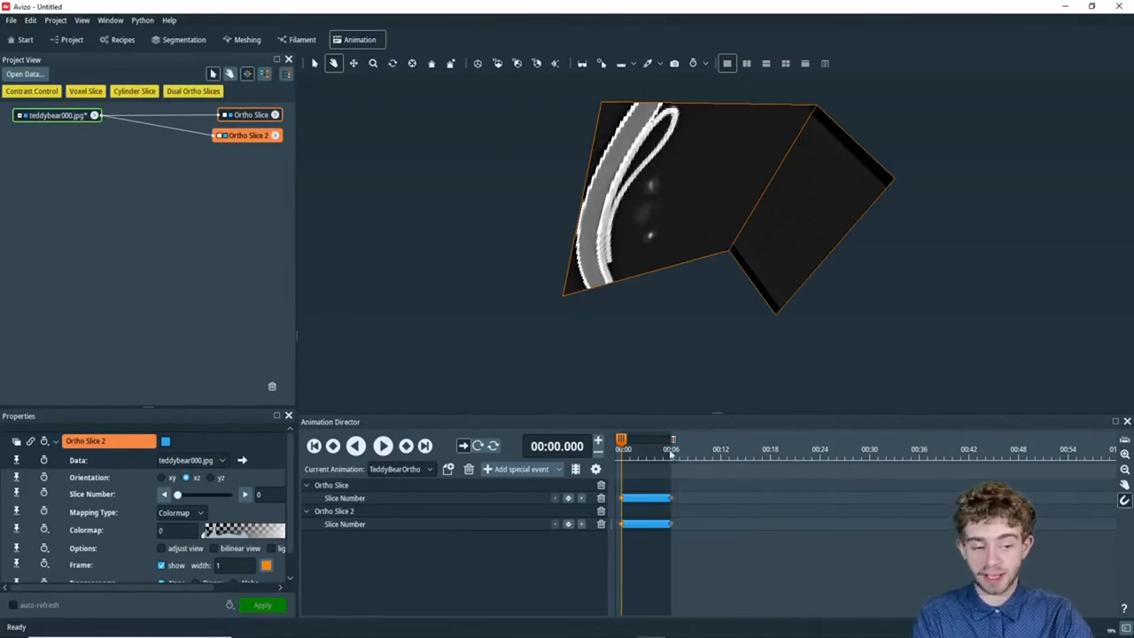
mouse_move(670, 468)
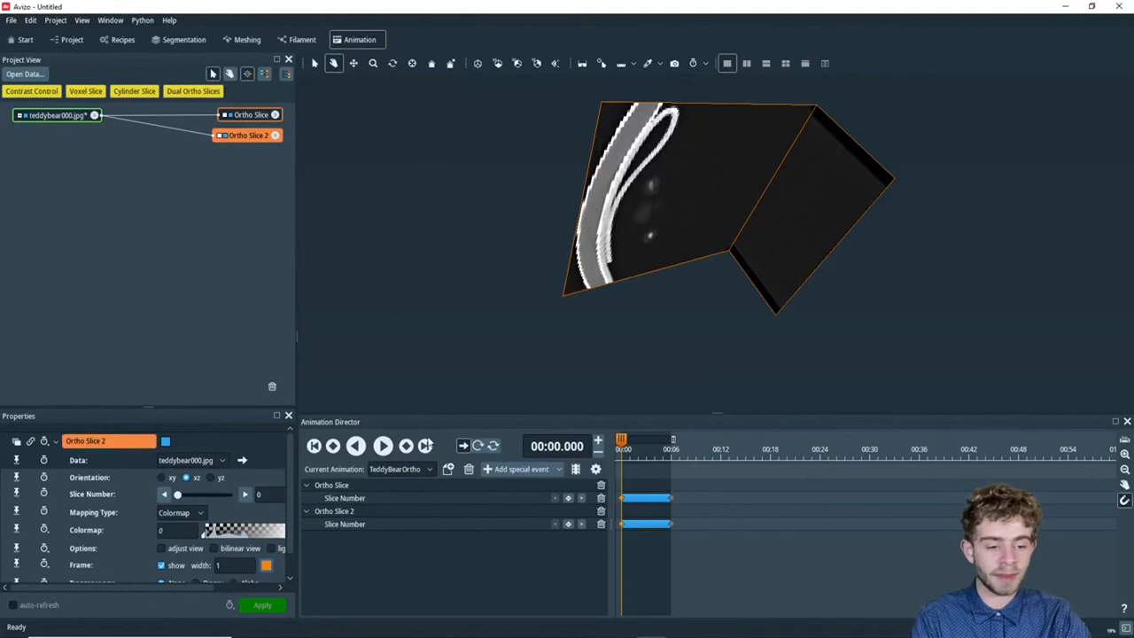
mouse_move(425, 447)
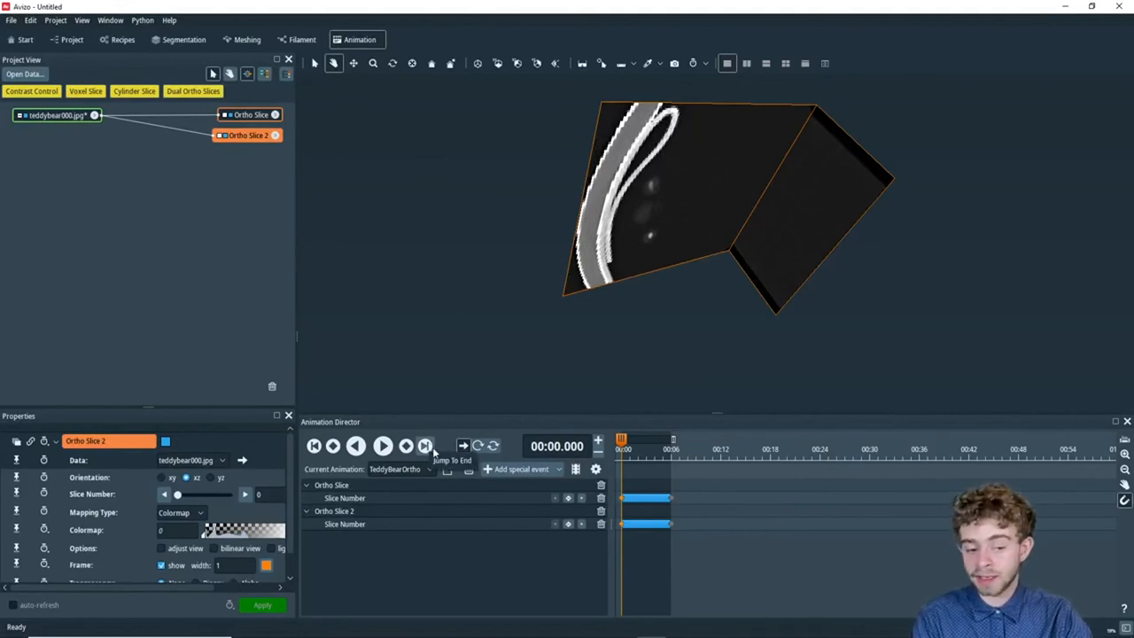
left_click(425, 446)
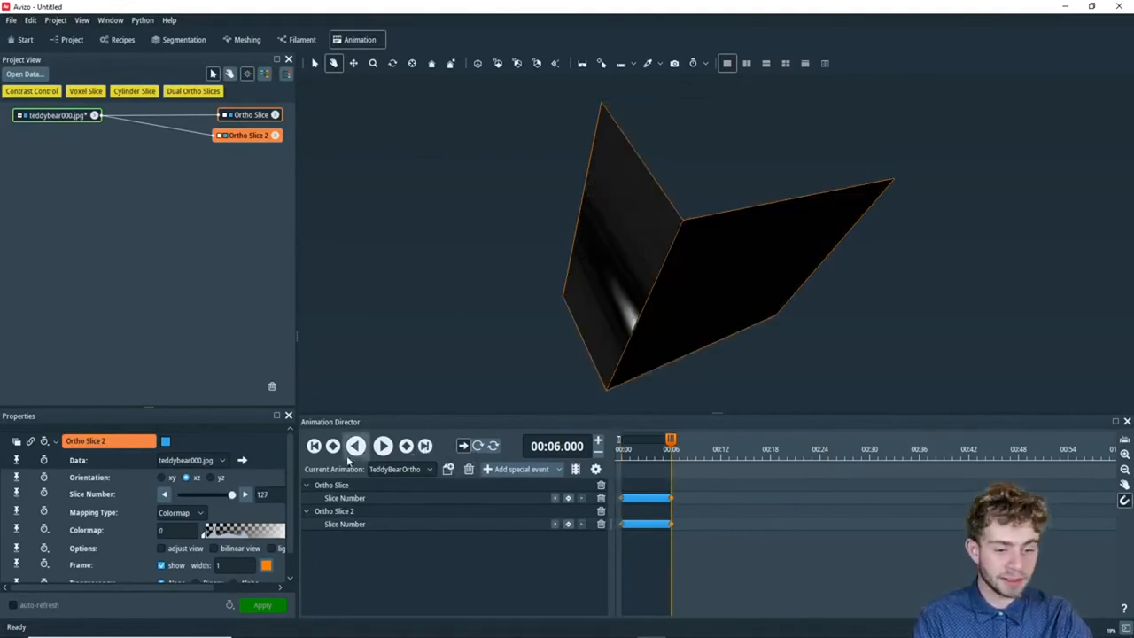
mouse_move(313, 446)
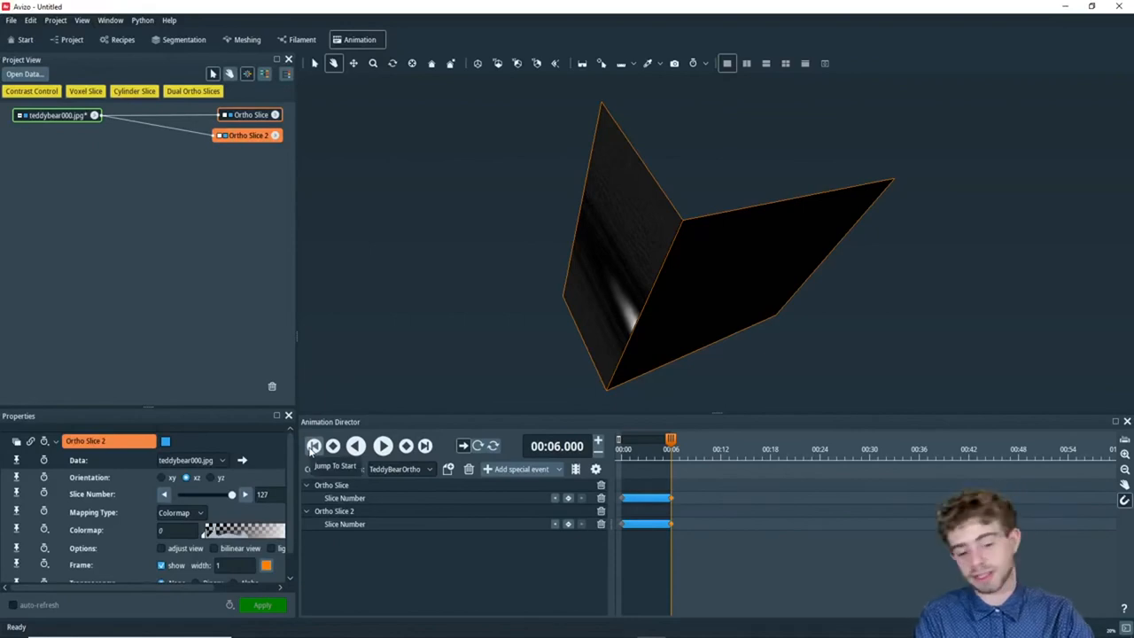
left_click(314, 447)
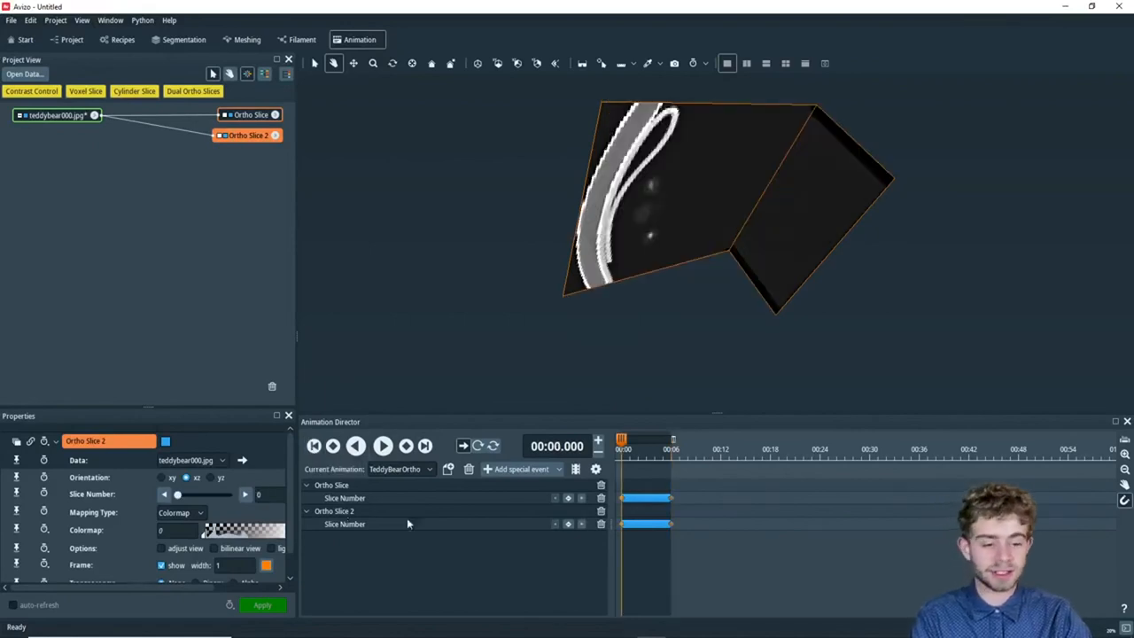
mouse_move(599, 310)
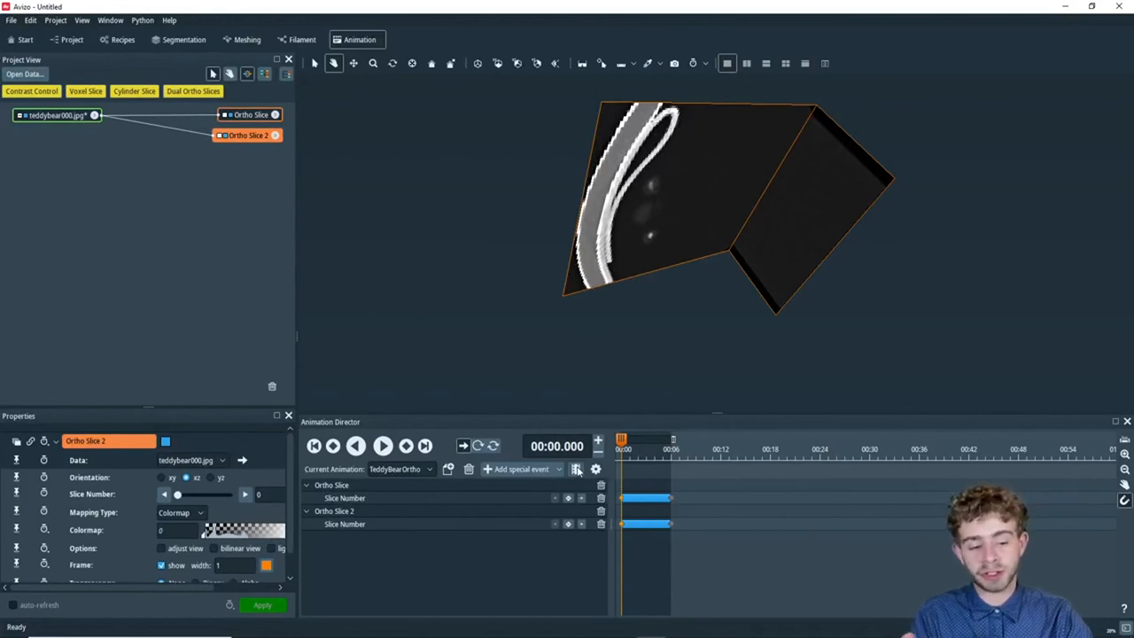
left_click(574, 468)
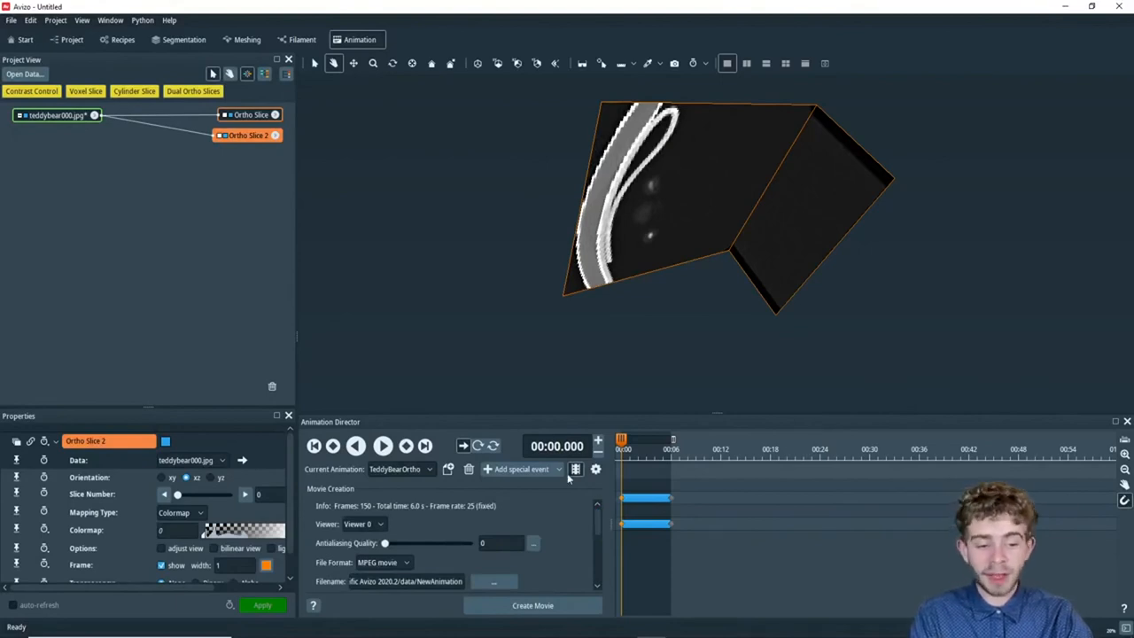
mouse_move(576, 468)
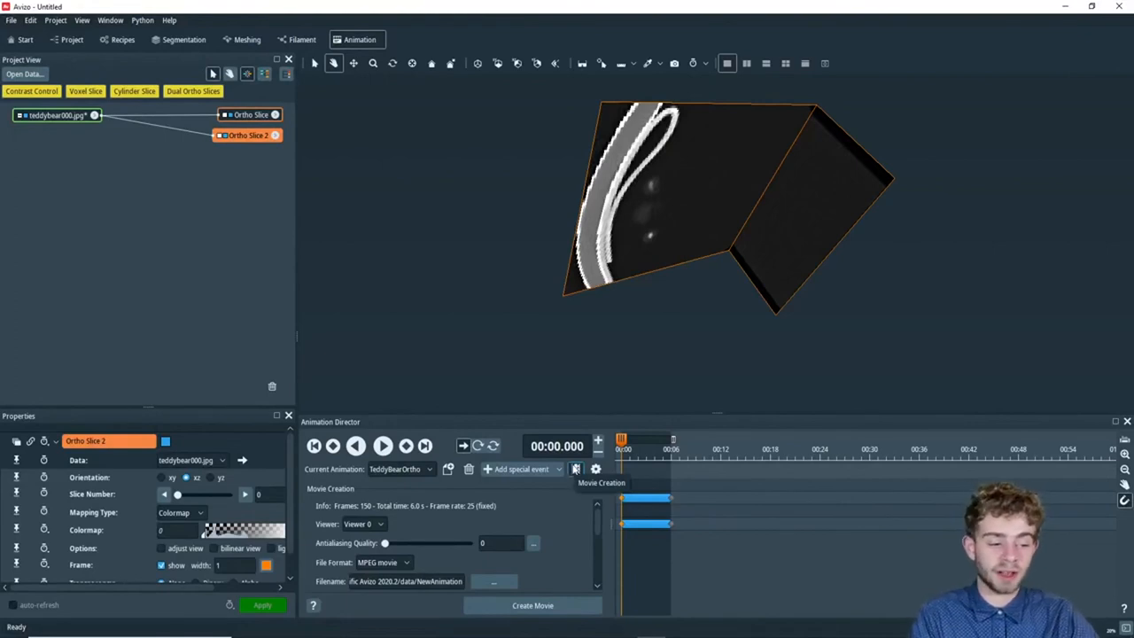
left_click(574, 468)
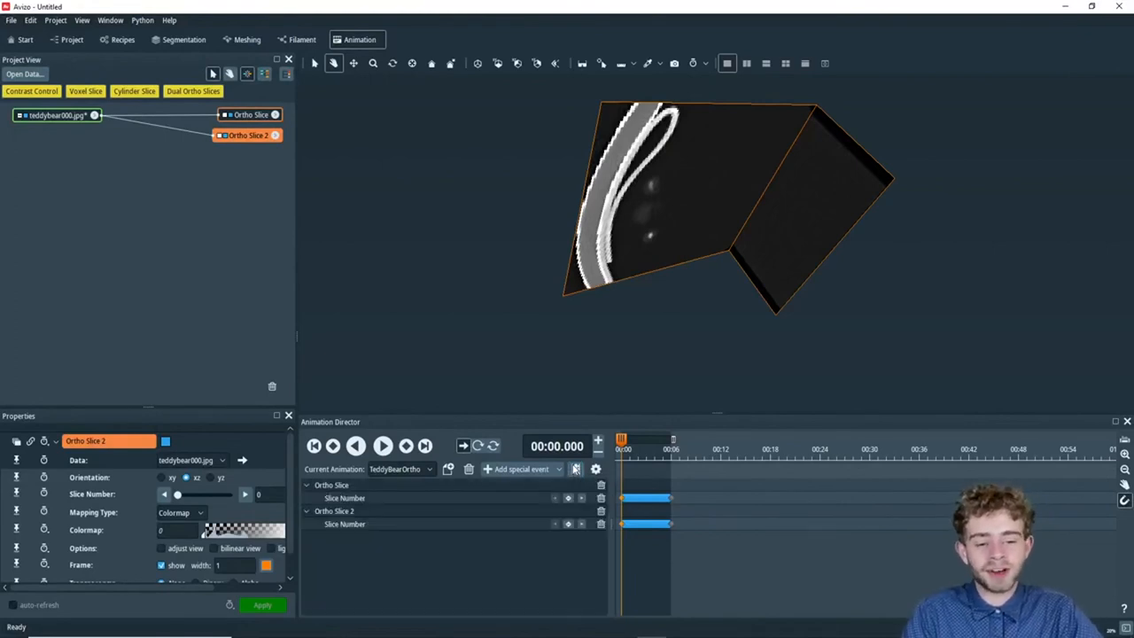